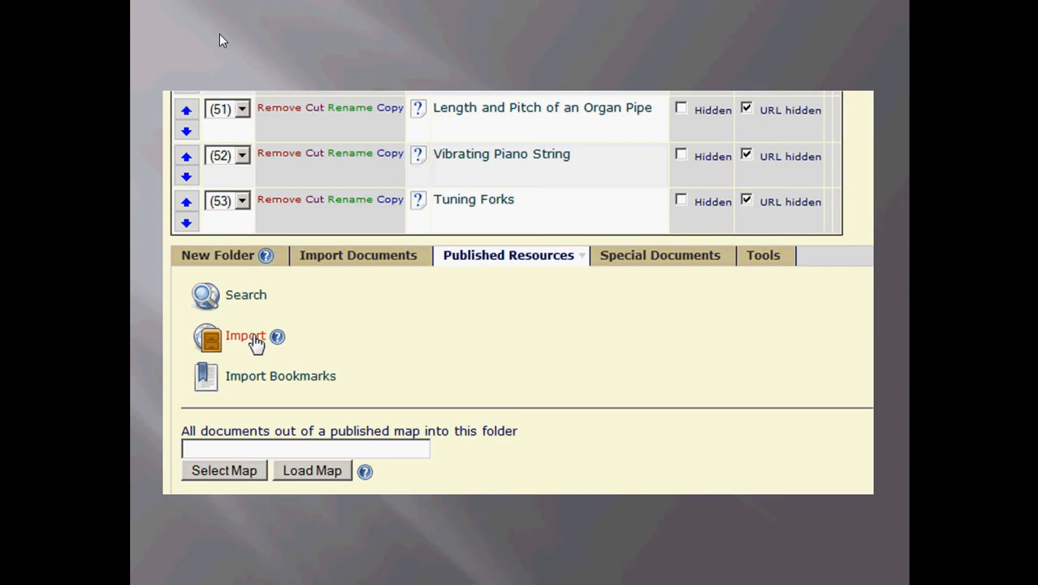
Draft a Wave Speed 1 discussion question asking how others connected Otis's observations to their view.
{"action": "left_click", "coordinate": [244, 335]}
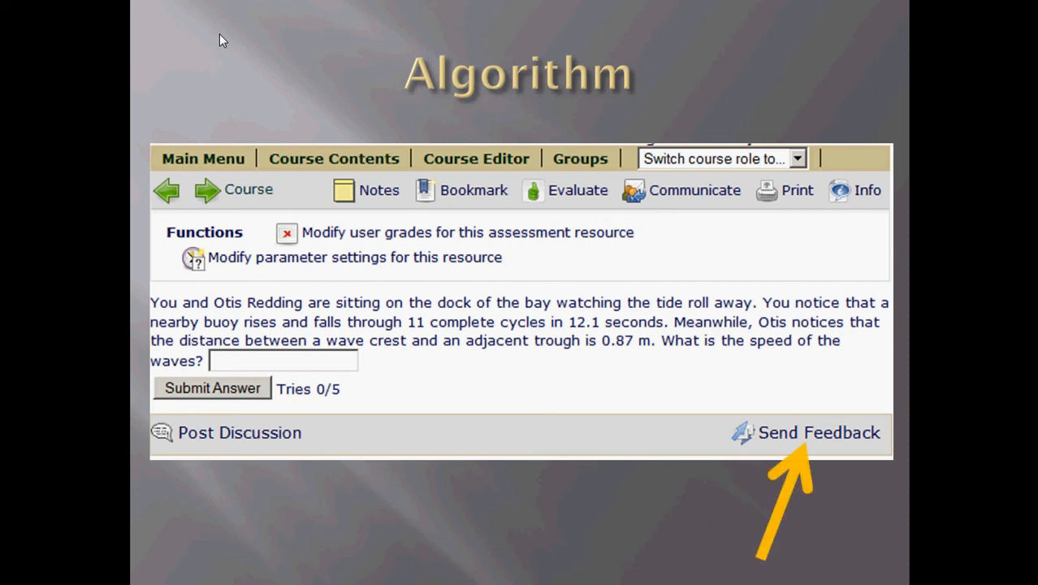
{"action": "left_click", "coordinate": [818, 432]}
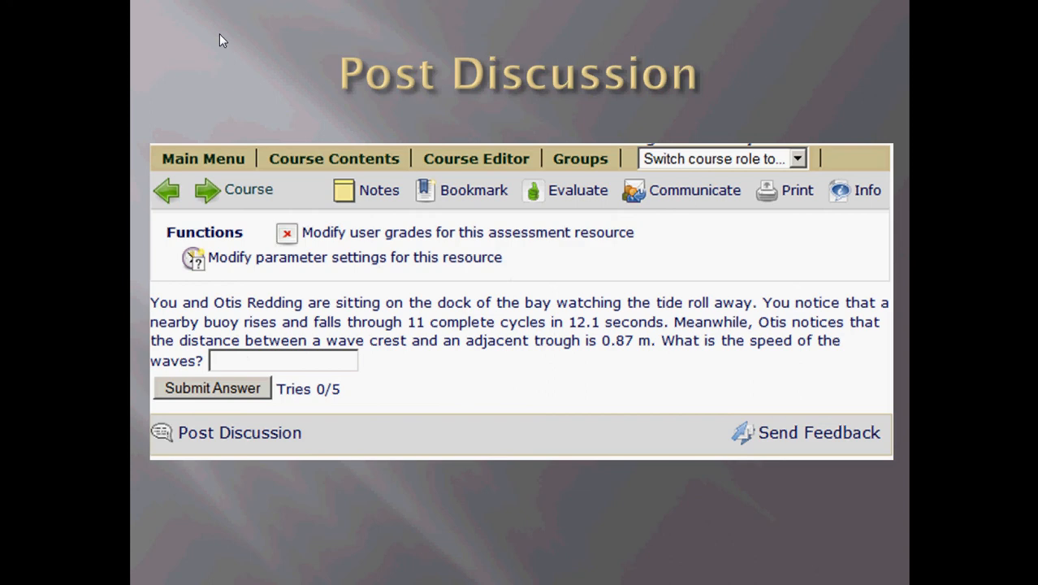
{"action": "left_click", "coordinate": [238, 431]}
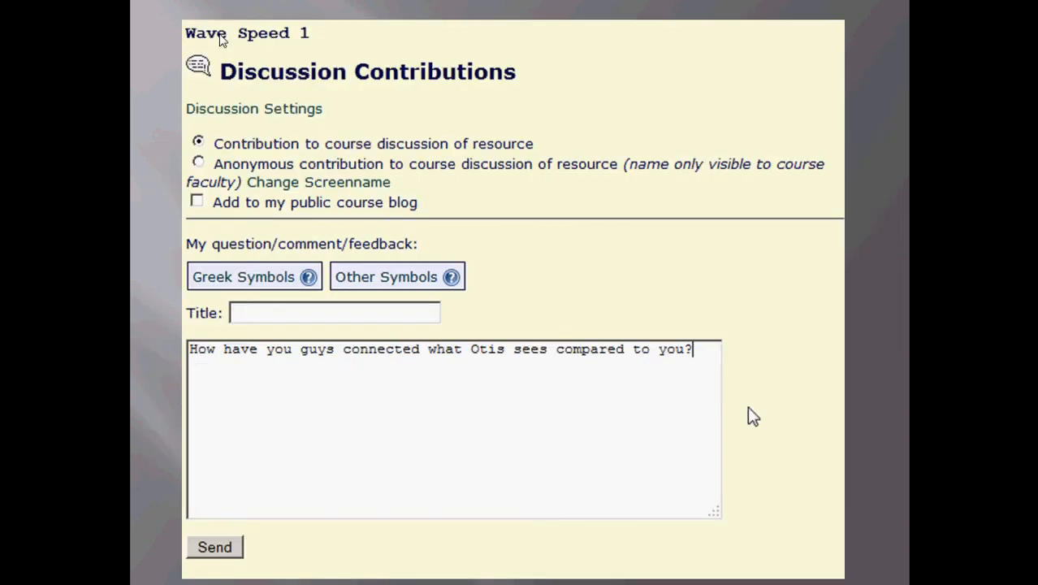